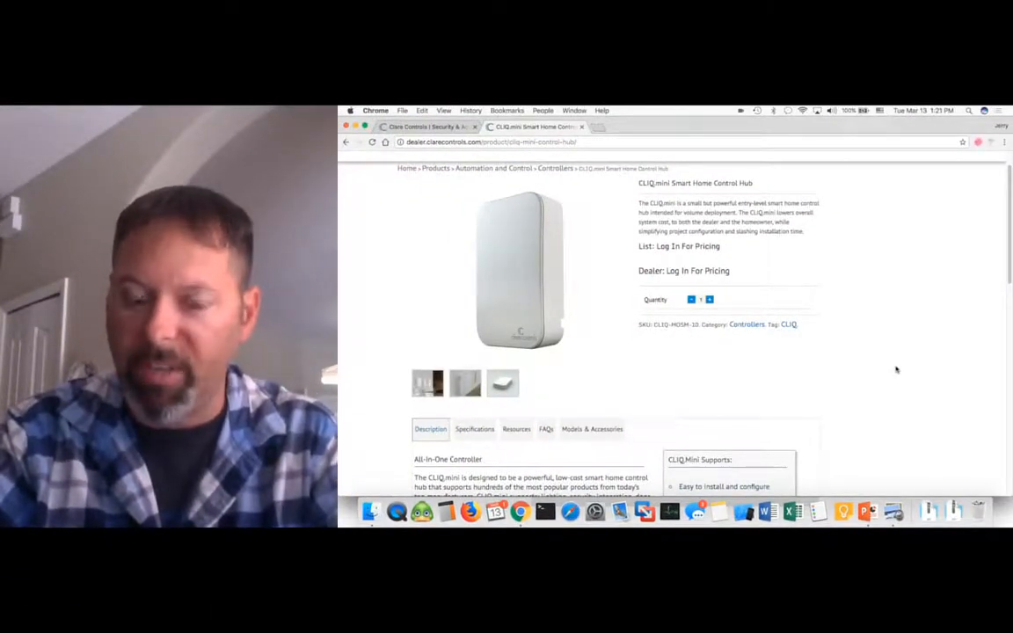
# Open the CLIQ.mini Resources tab and scroll through its datasheet and guide PDFs.
pyautogui.scroll(-3)
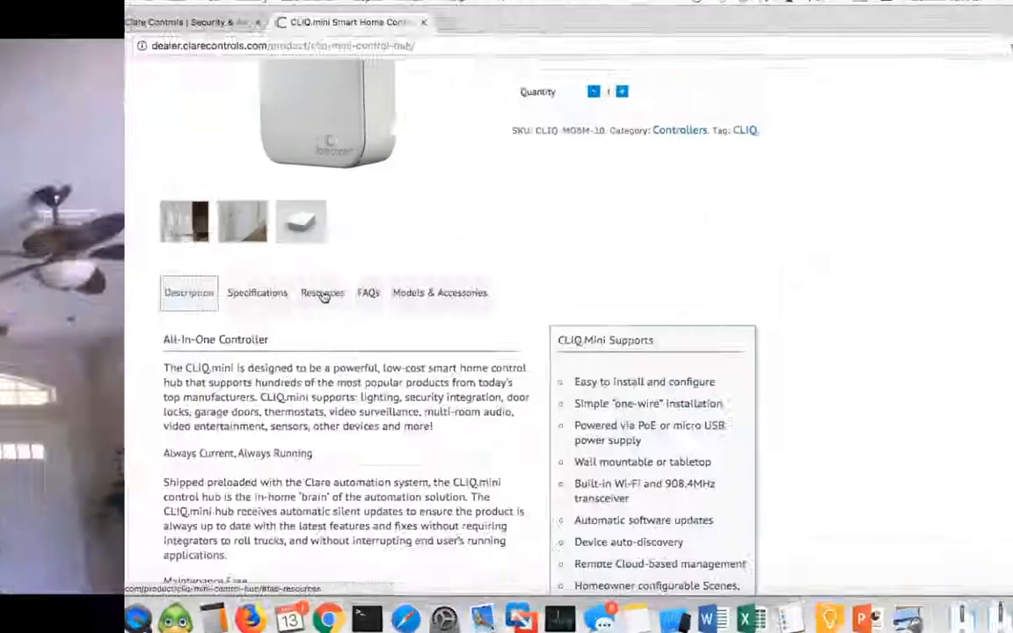
pyautogui.click(321, 292)
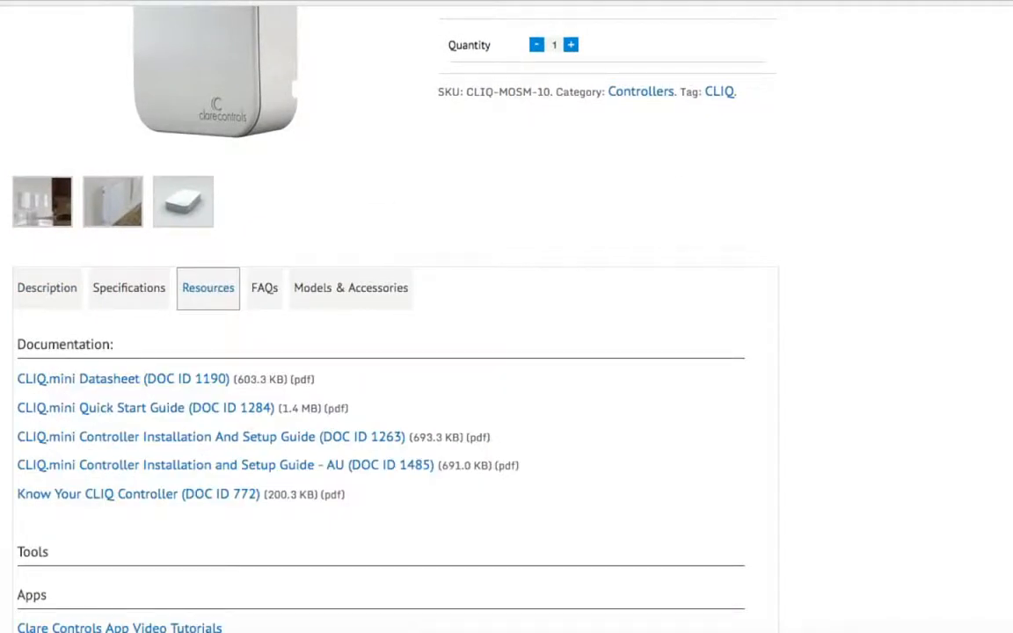
pyautogui.scroll(-3)
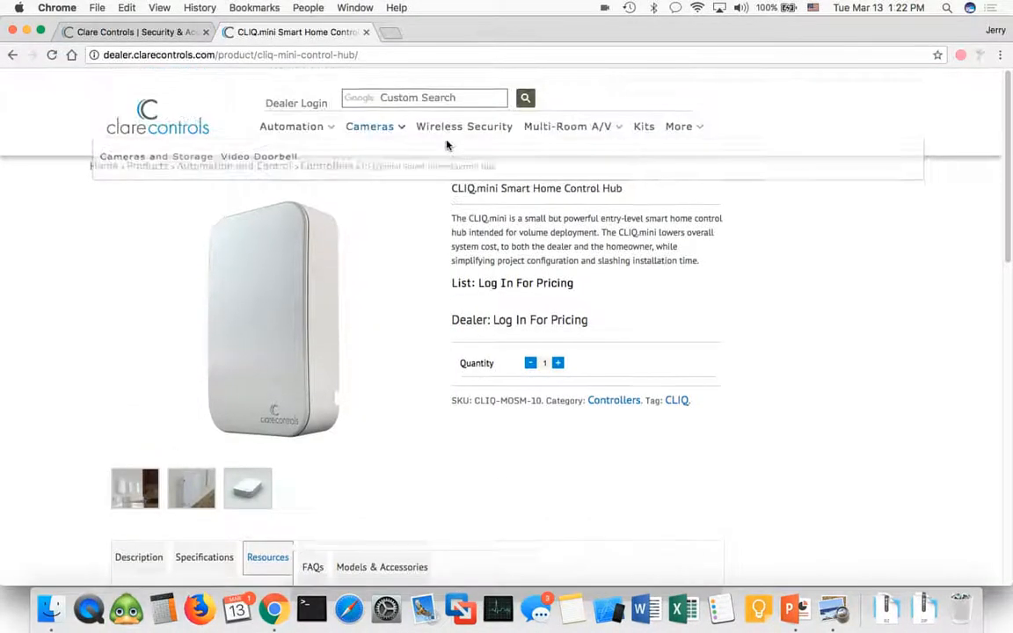
# Go to the clarecontrols.com tab and launch the Knowledge Base.
pyautogui.click(132, 33)
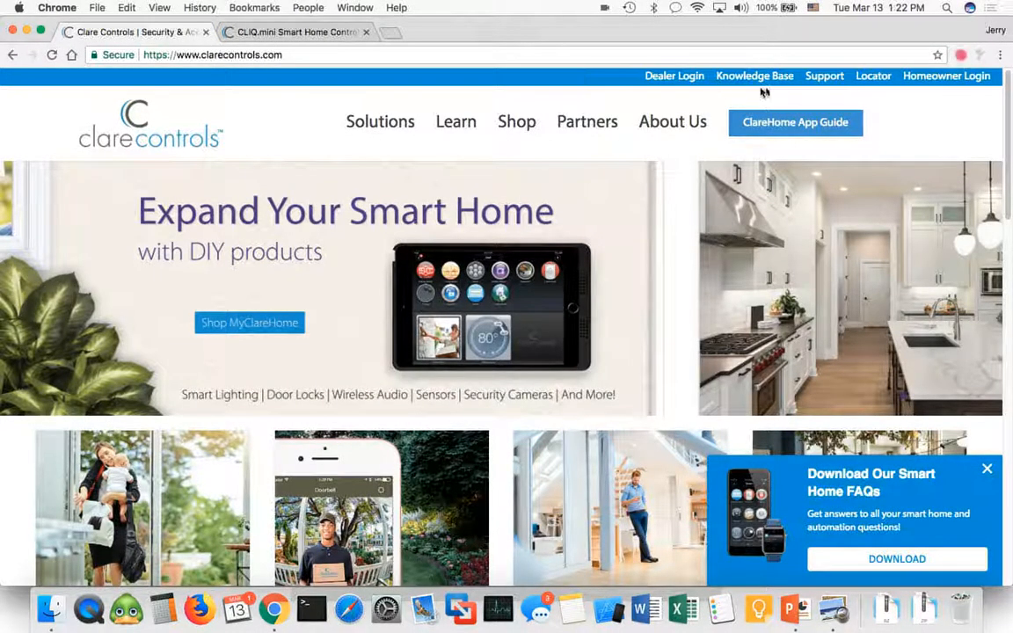
pyautogui.click(755, 76)
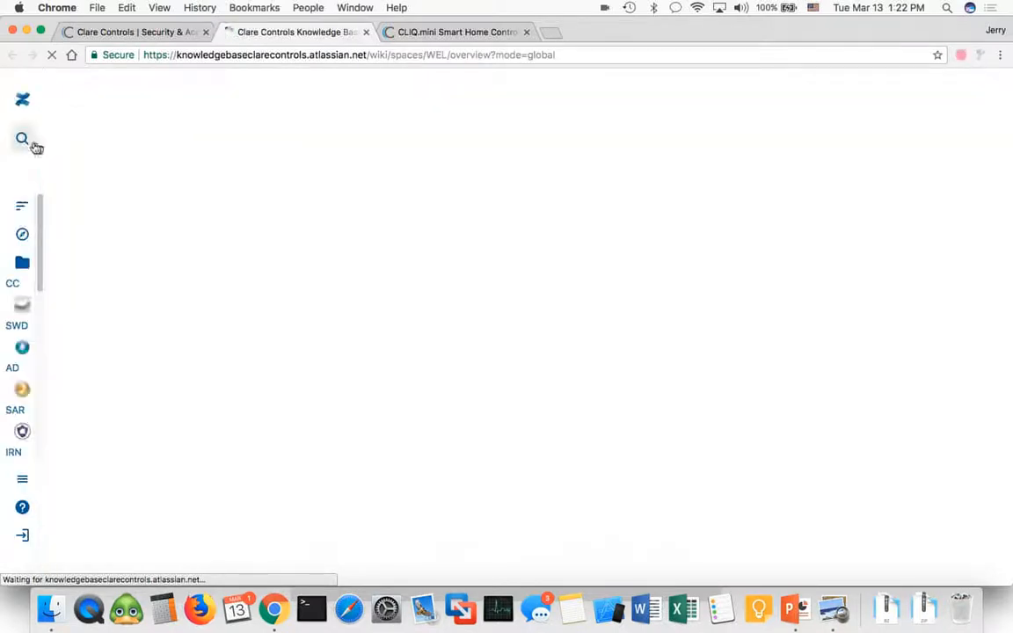
# Search the Knowledge Base for 'cliq' and open the CLIQ.mini Installation article.
pyautogui.click(22, 139)
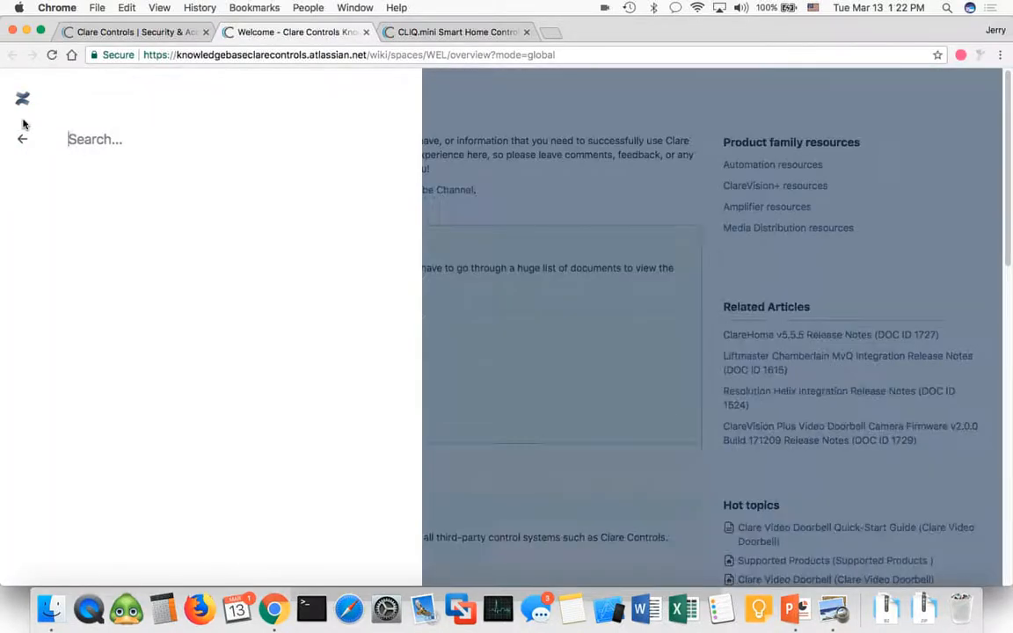
pyautogui.write('cliq')
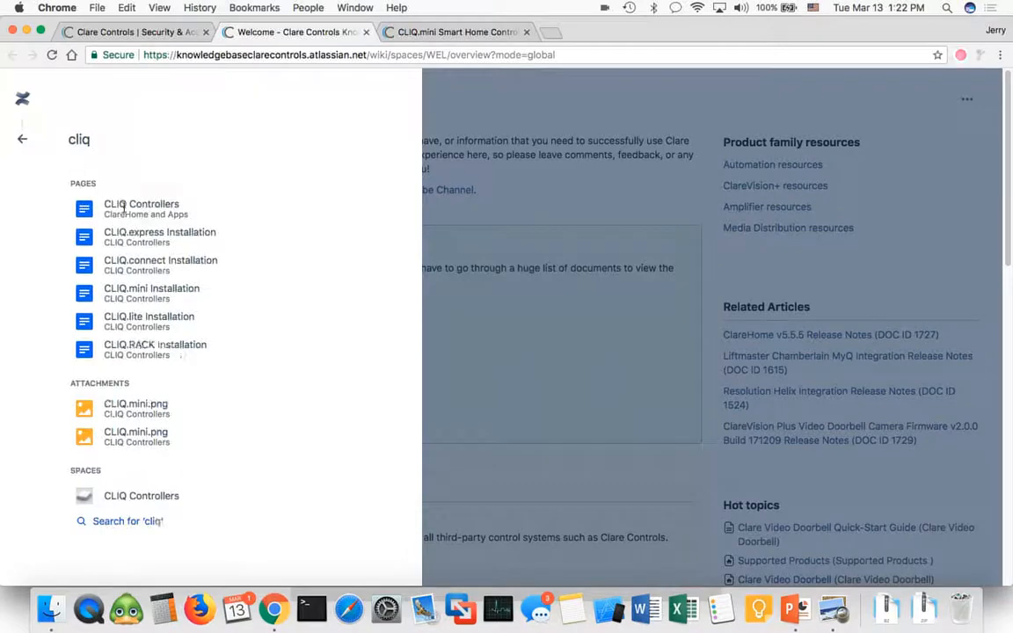
pyautogui.click(151, 289)
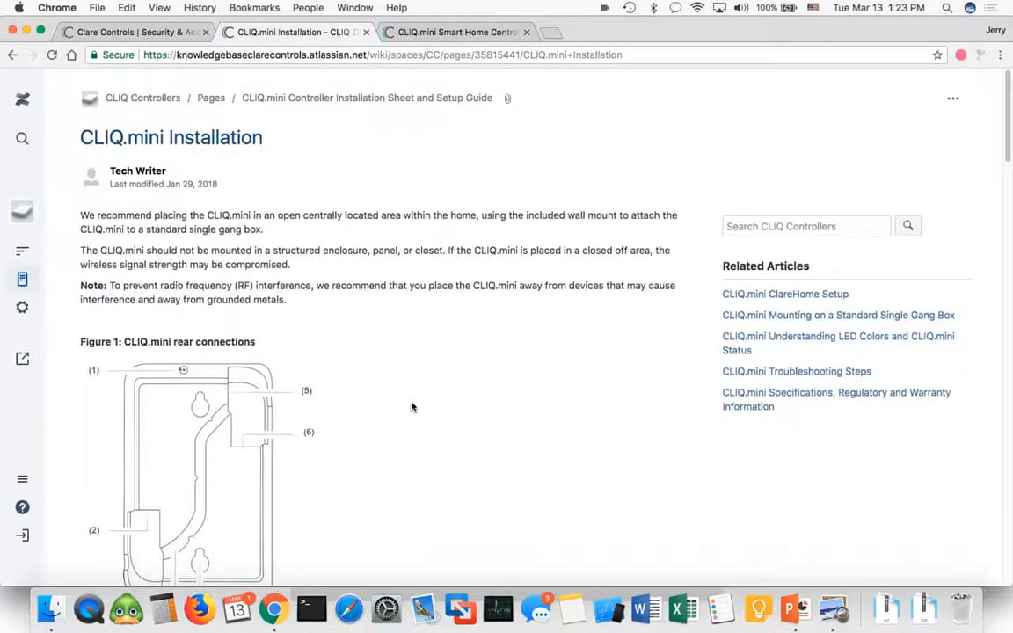
# Scroll the article past the PoE connection steps to Figure 2 and its legend.
pyautogui.scroll(-3)
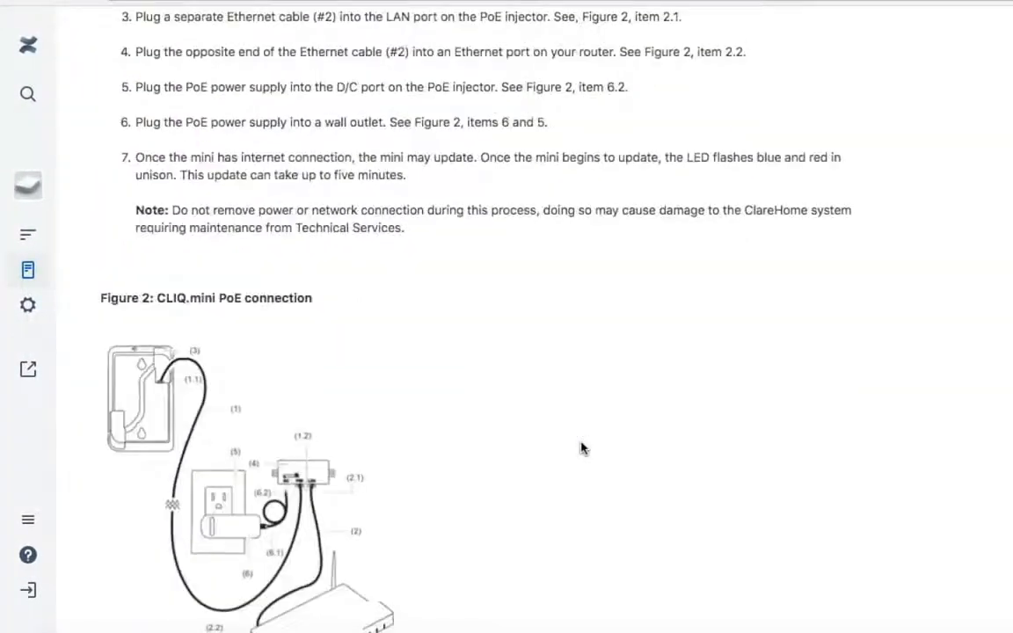
pyautogui.scroll(-3)
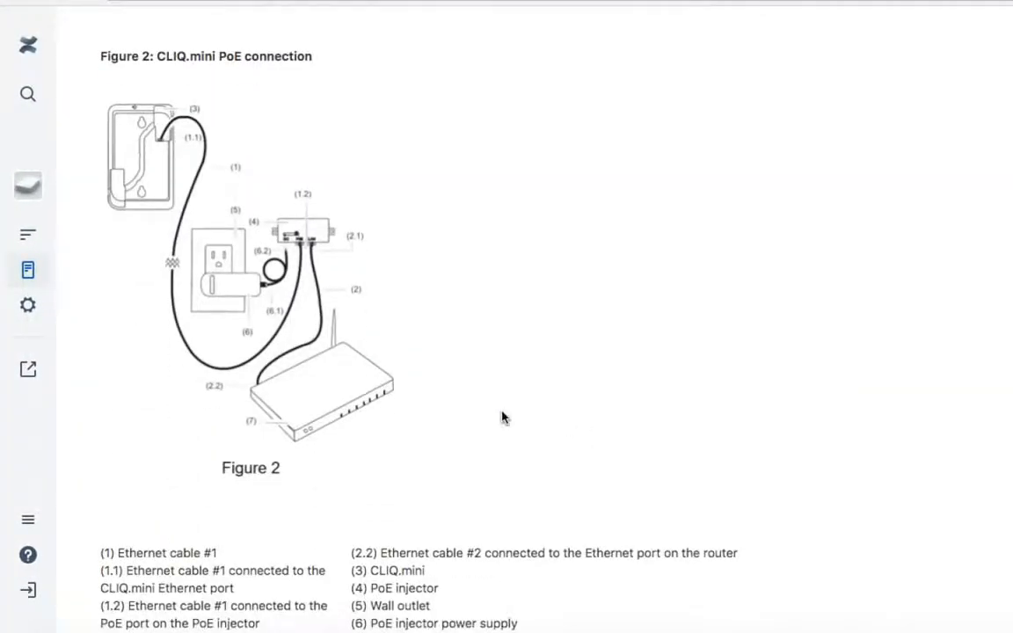
pyautogui.moveTo(639, 385)
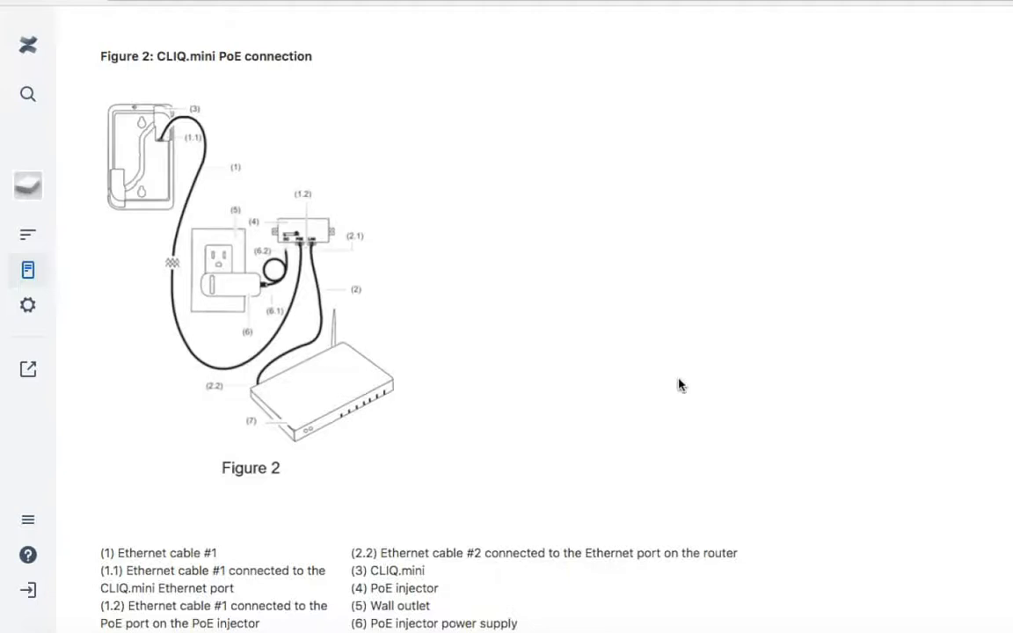
pyautogui.scroll(-3)
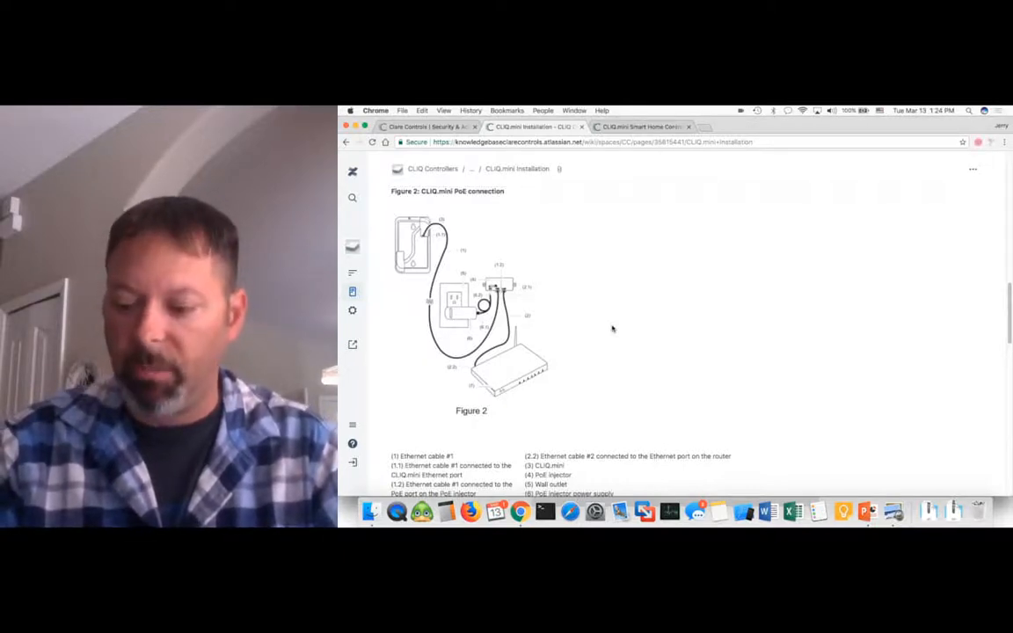
# Scroll through Figure 3 and the micro USB LAN-use steps to the article's end.
pyautogui.scroll(-3)
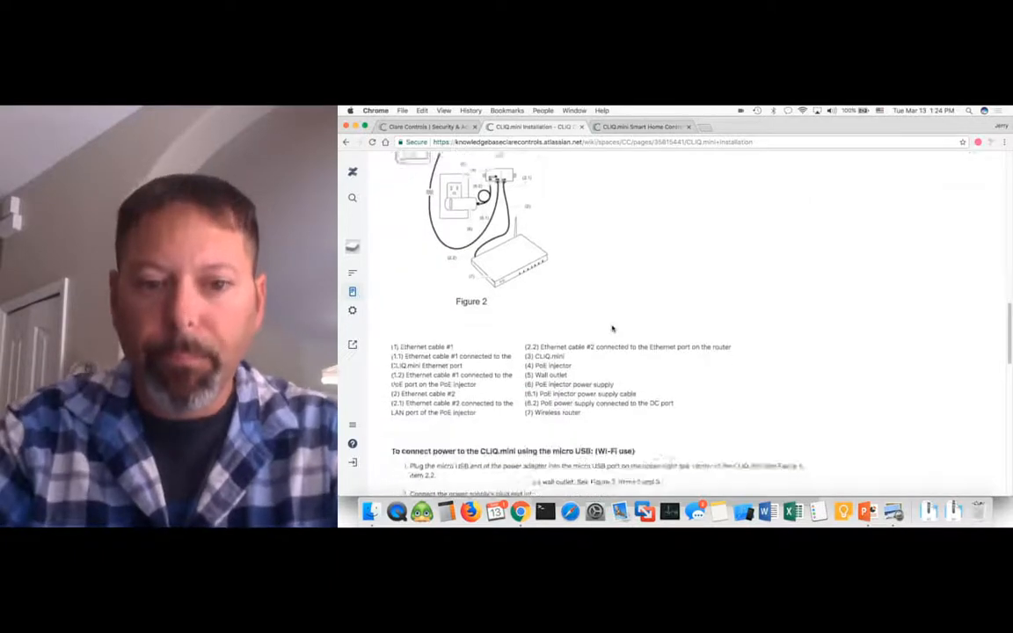
pyautogui.scroll(-3)
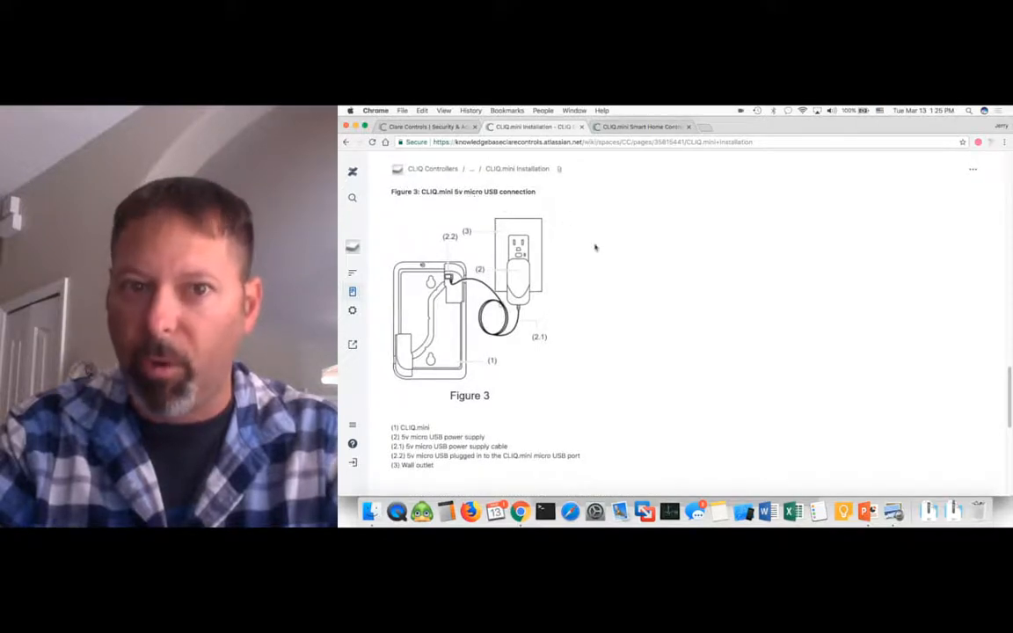
pyautogui.moveTo(622, 285)
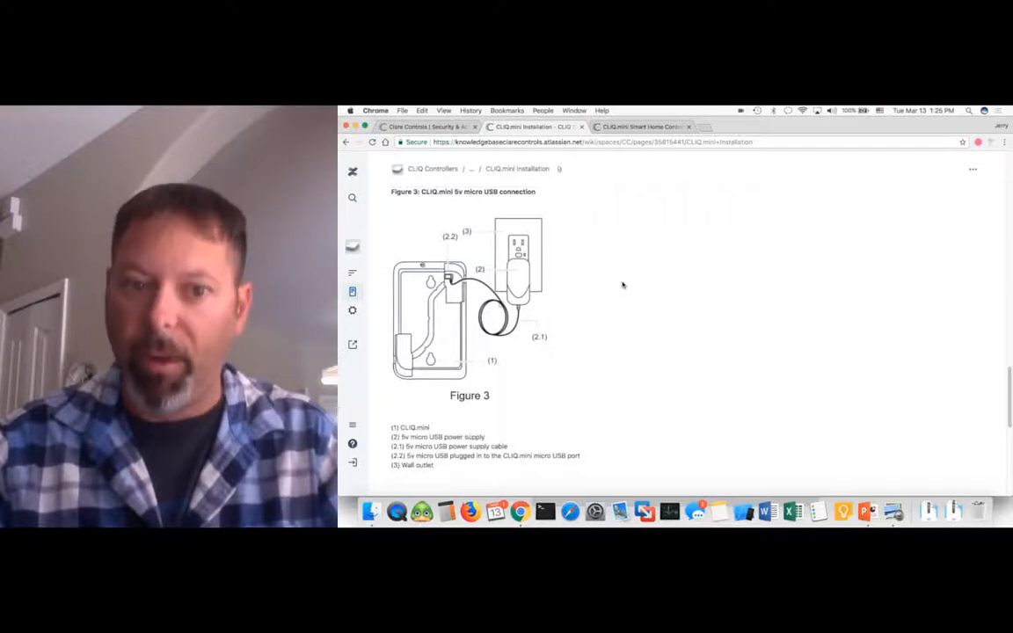
pyautogui.scroll(-3)
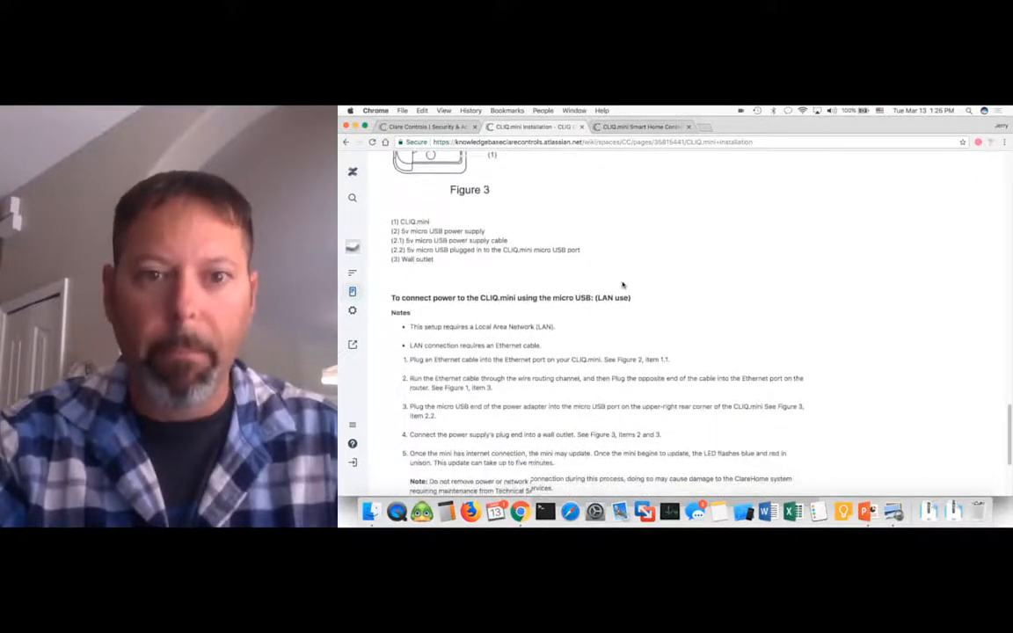
pyautogui.scroll(-3)
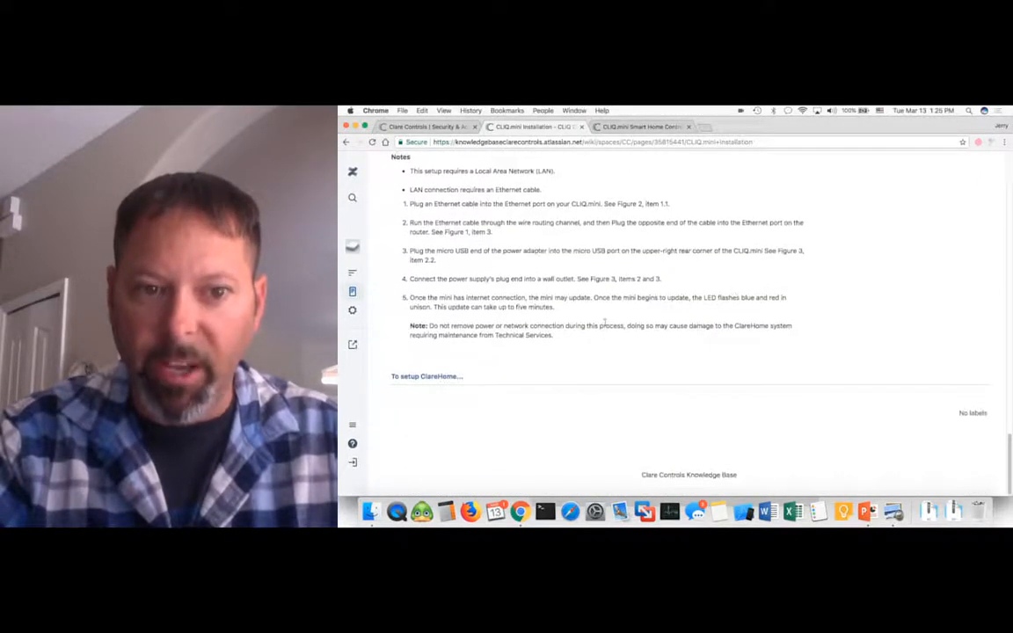